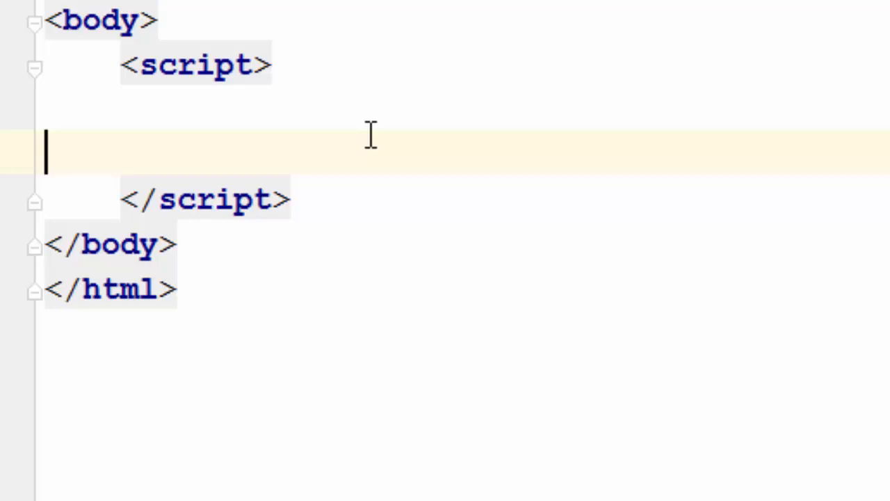
- Type var x = ['abc','xbc',1,2] into the script block as an example array
text(var x)
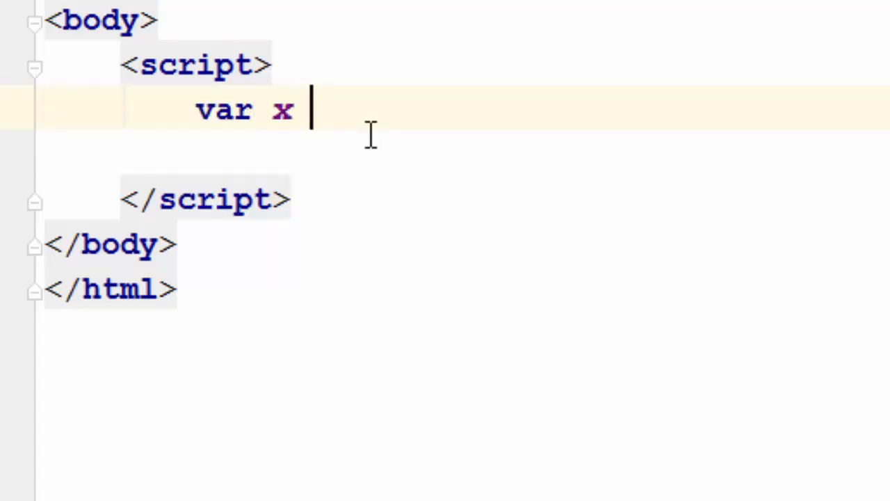
text(= ['a'])
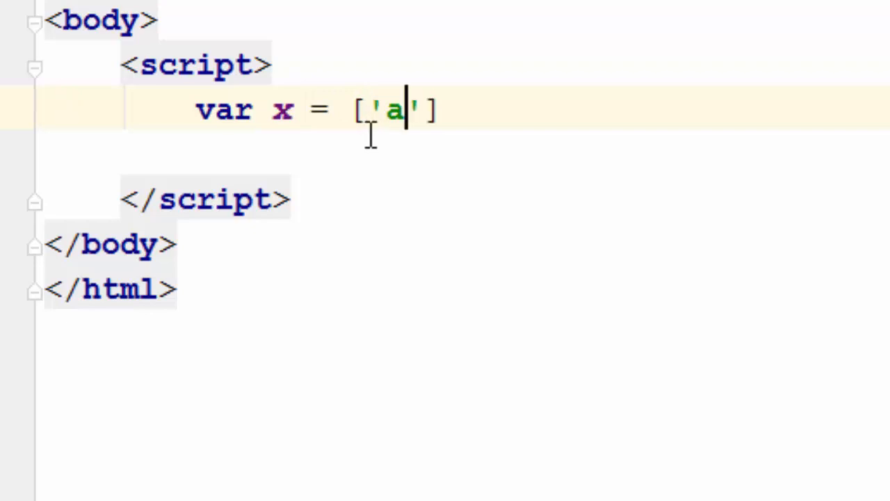
text(bc',)
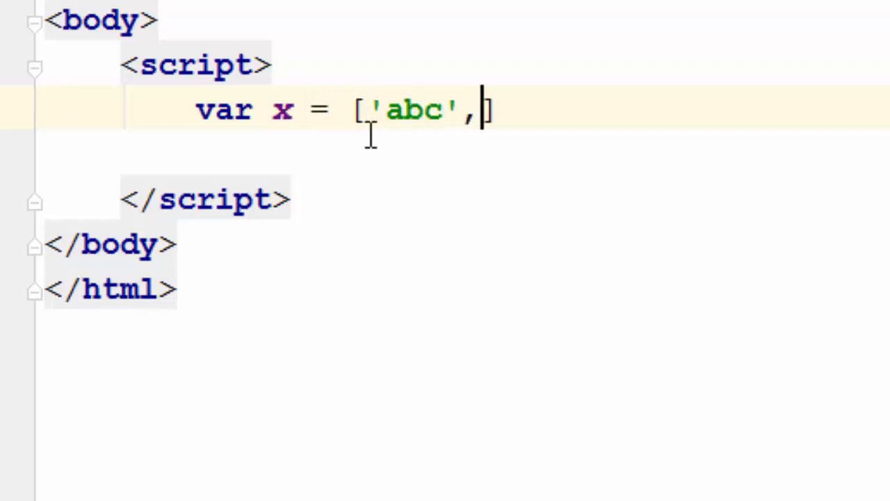
text(d')
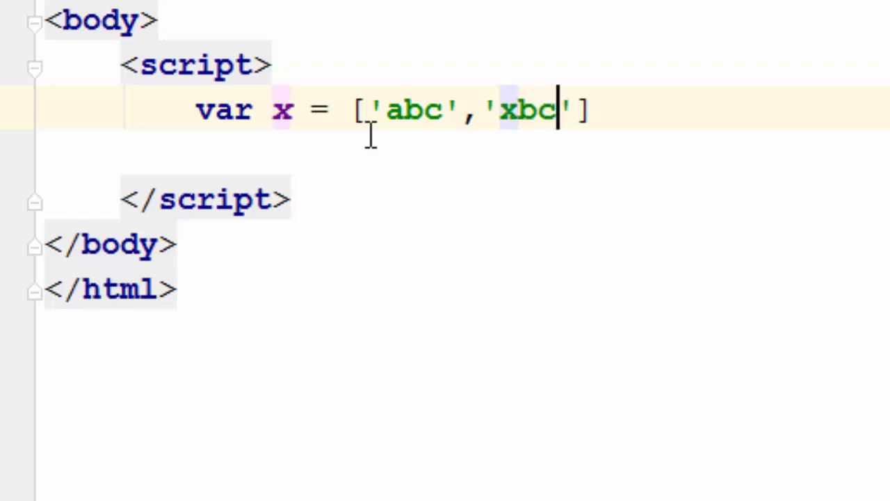
text(,1)
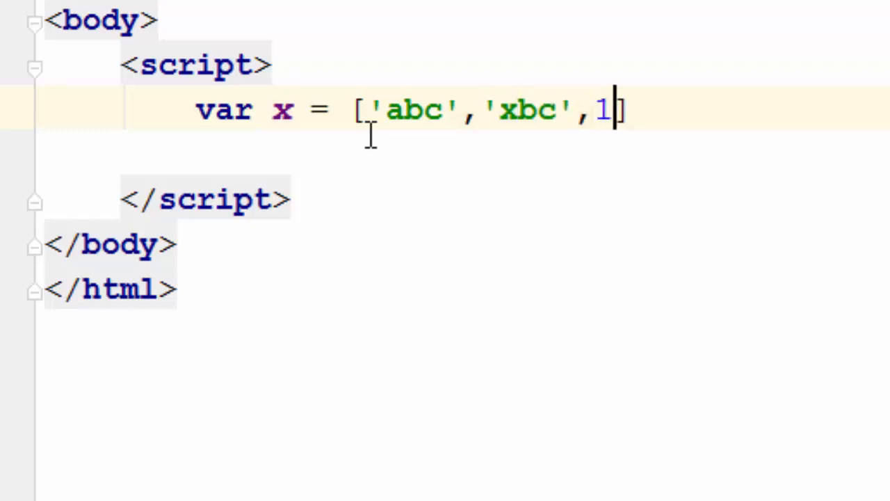
text(,234,10.34)
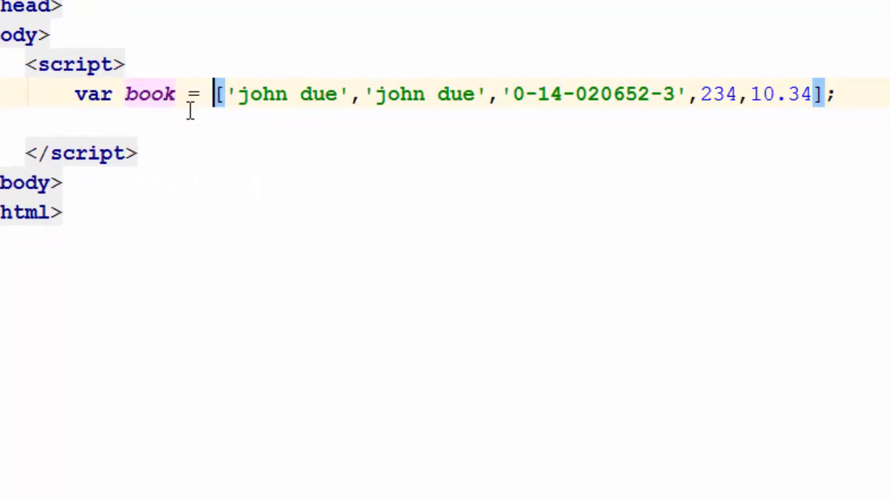
- Highlight the book array's elements, the 'john due' values and page count 234, to explain them
drag(222, 94, 476, 94)
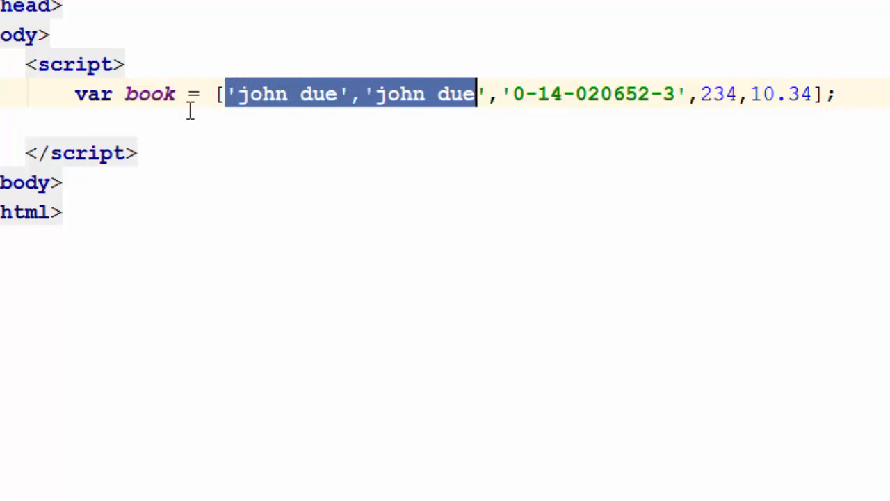
click(223, 94)
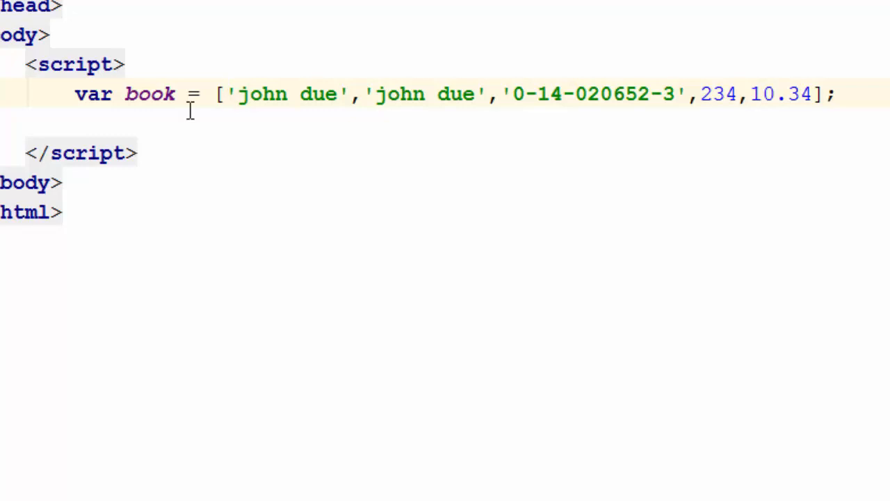
double_click(231, 93)
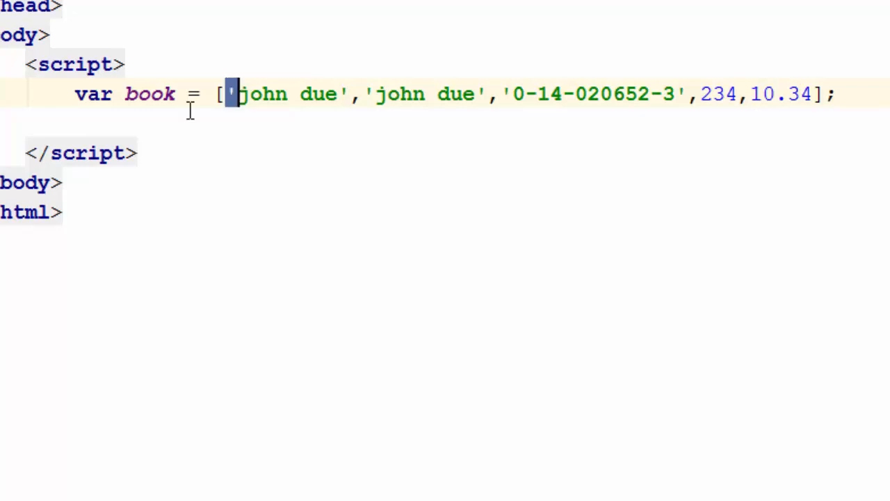
drag(236, 94, 466, 94)
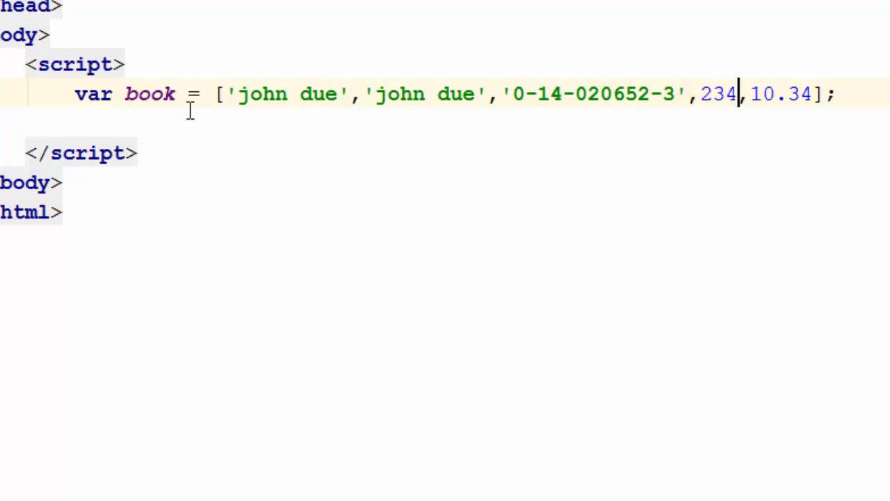
double_click(781, 94)
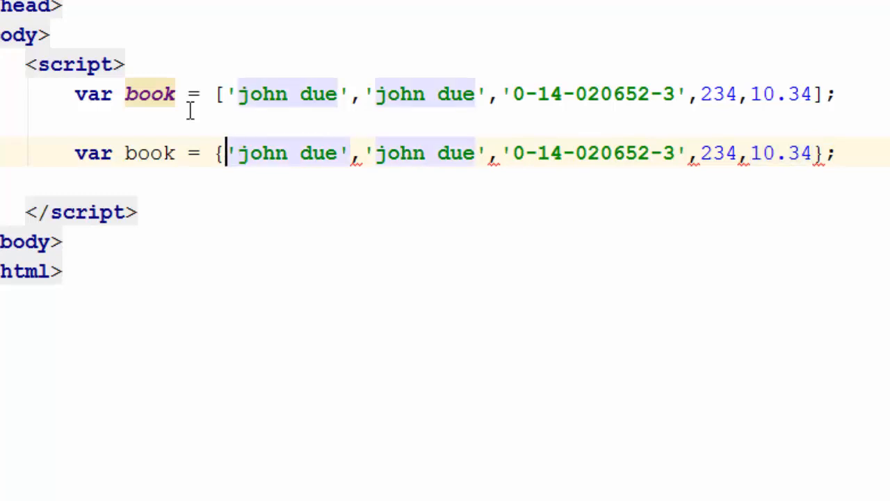
- Add title: and author: keys to the duplicated book declaration
text(ti)
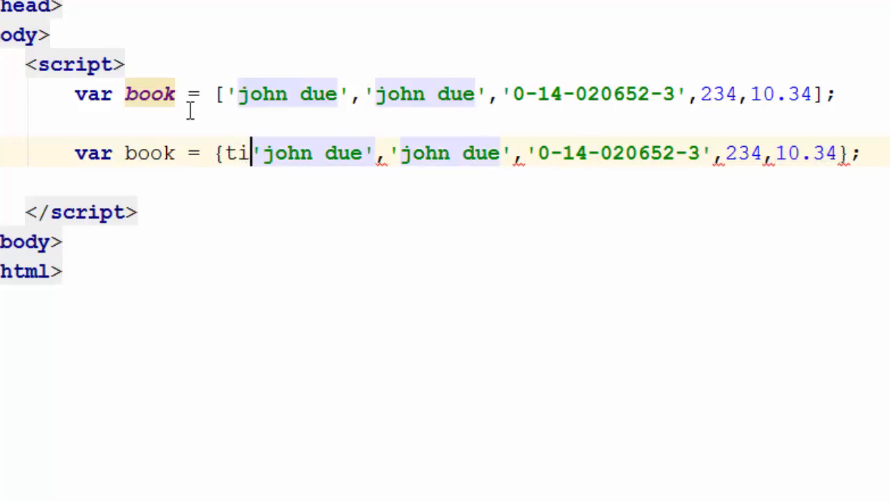
text(tle:)
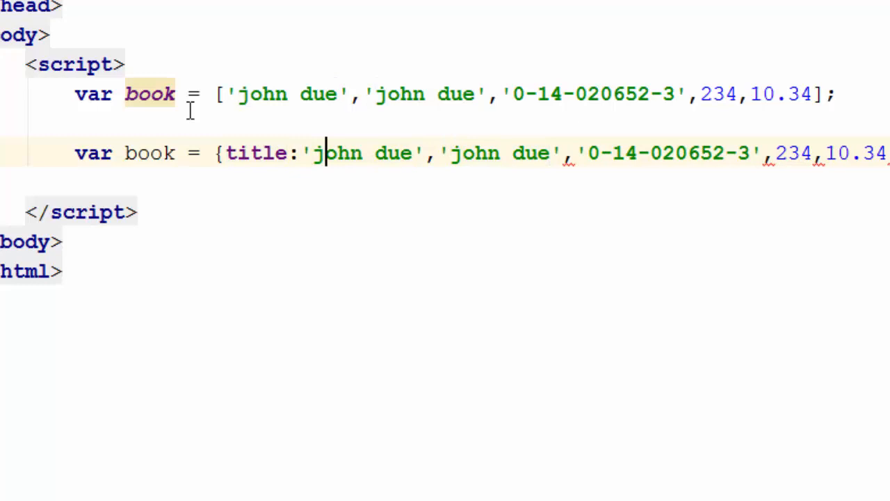
key(Enter)
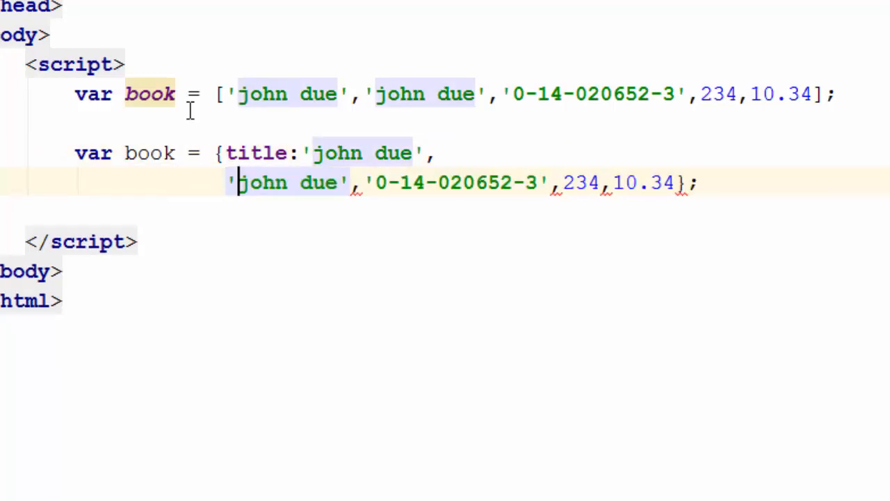
text(au)
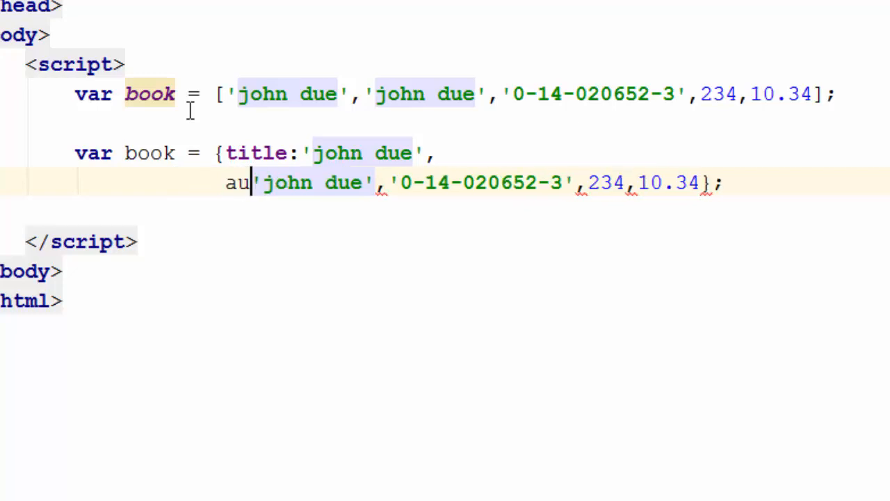
text(thor:)
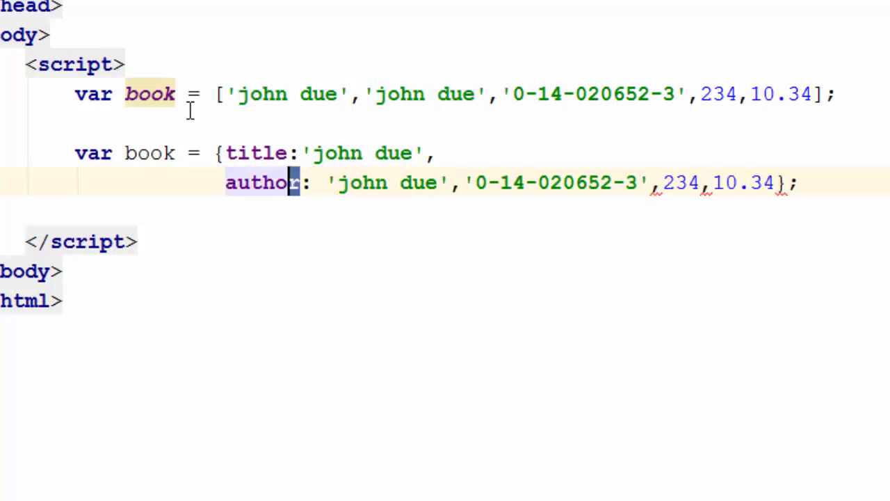
- Add isbn:, pages: and price keys, and comment out the array line with //
double_click(263, 182)
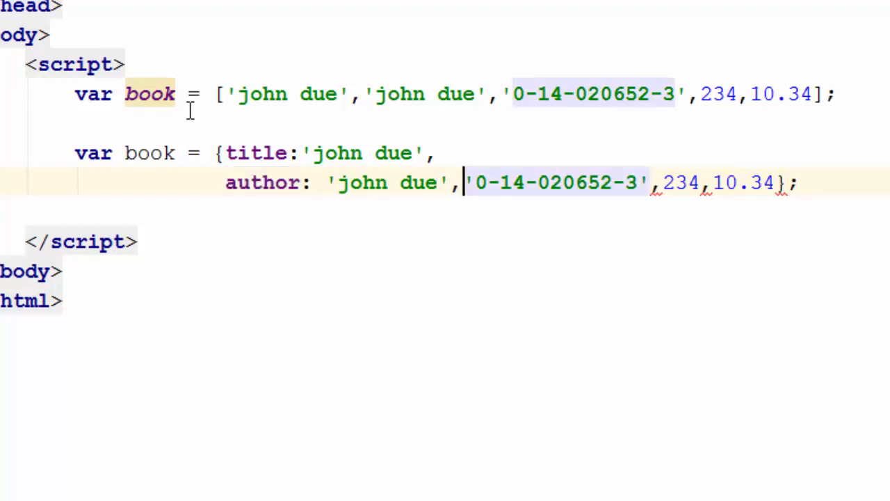
text(is)
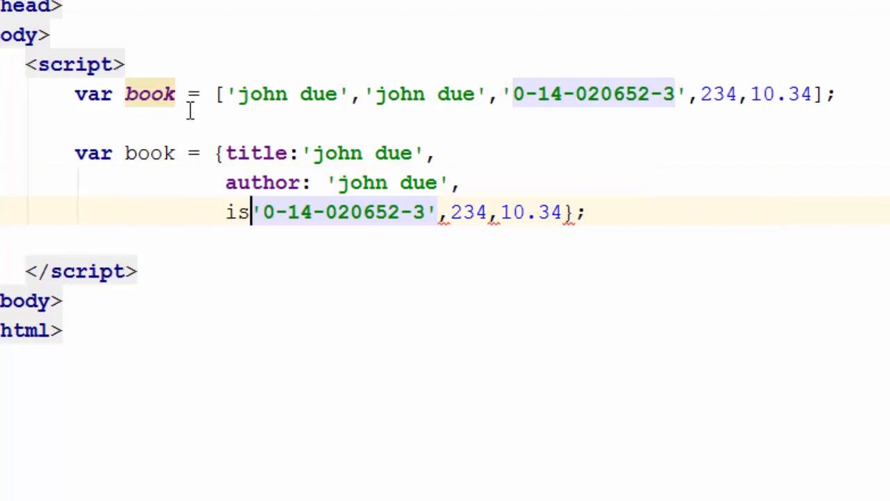
text(bn)
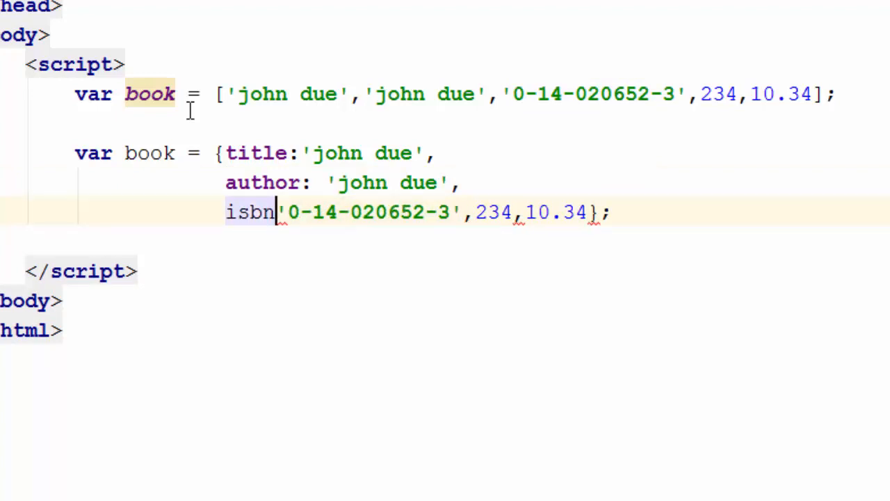
text(:)
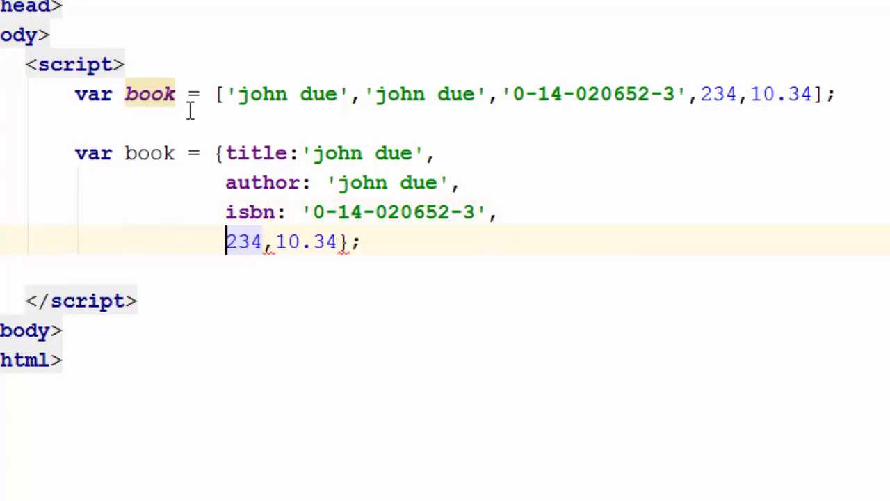
text(pages:234,)
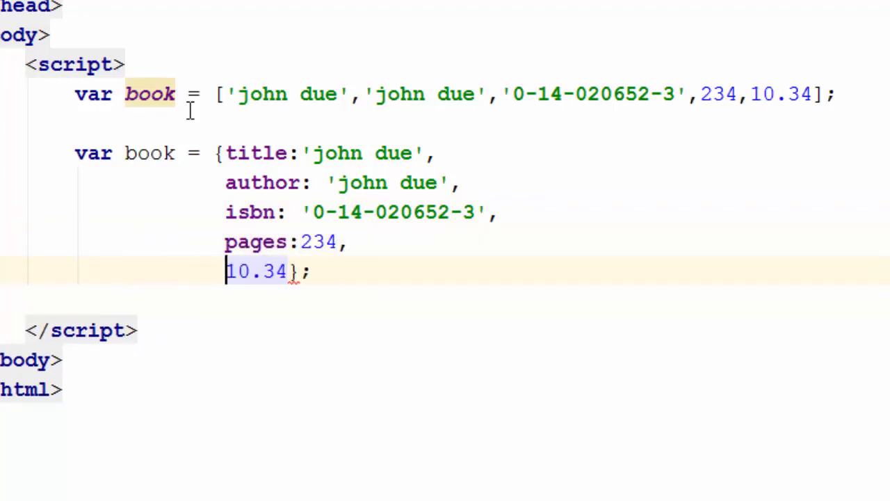
text(price:)
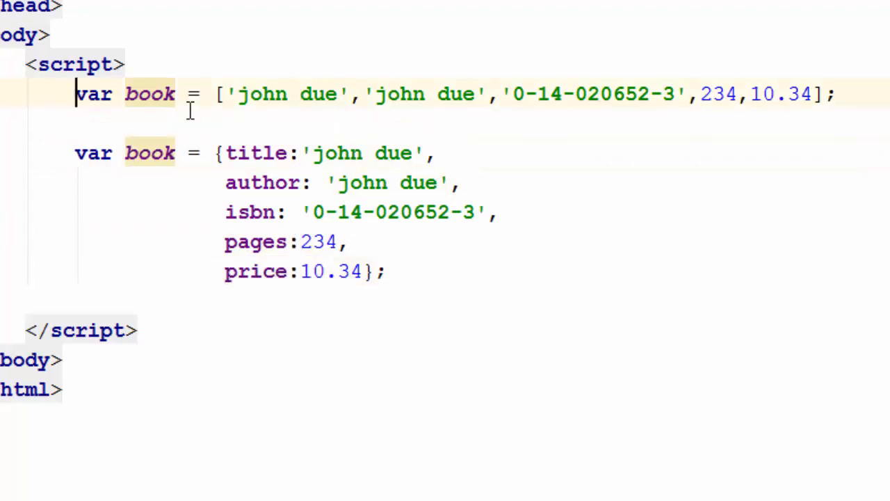
text(//)
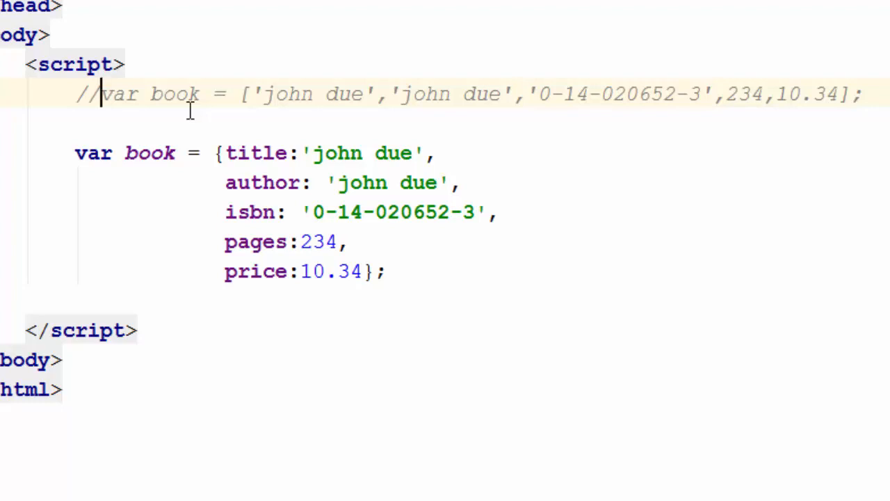
mouse_move(435, 55)
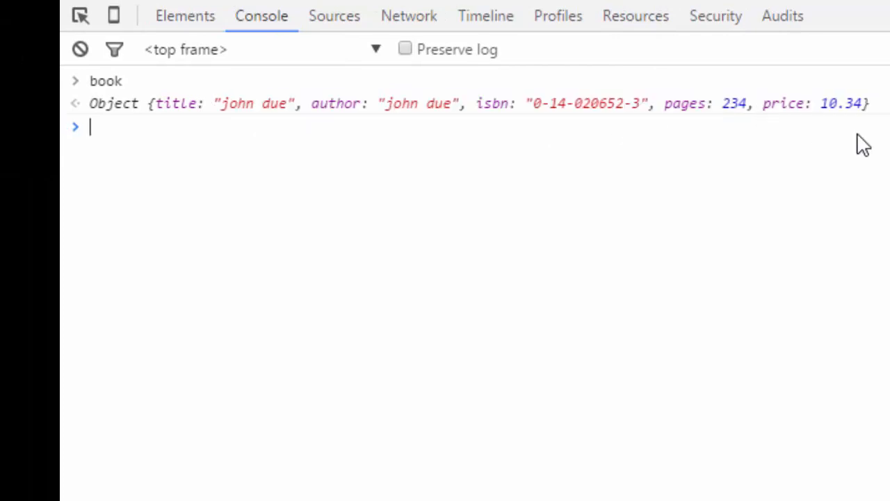
- Select the word Object in the console's book result
double_click(119, 103)
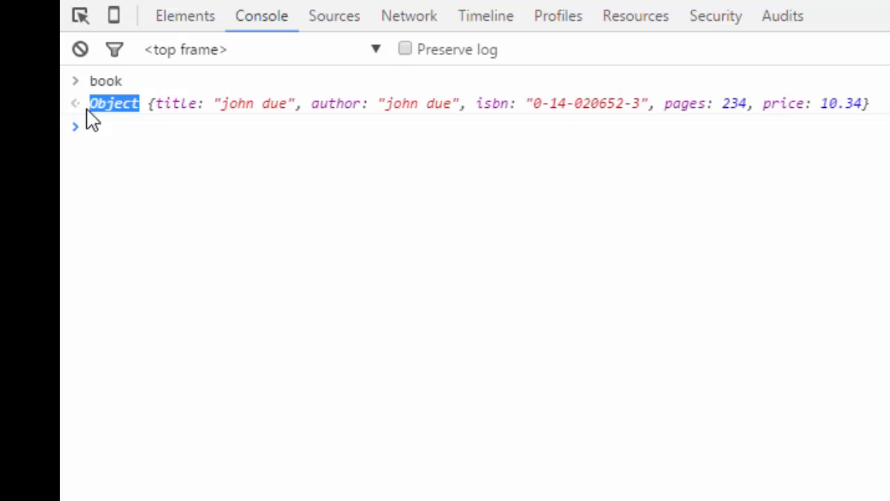
mouse_move(136, 143)
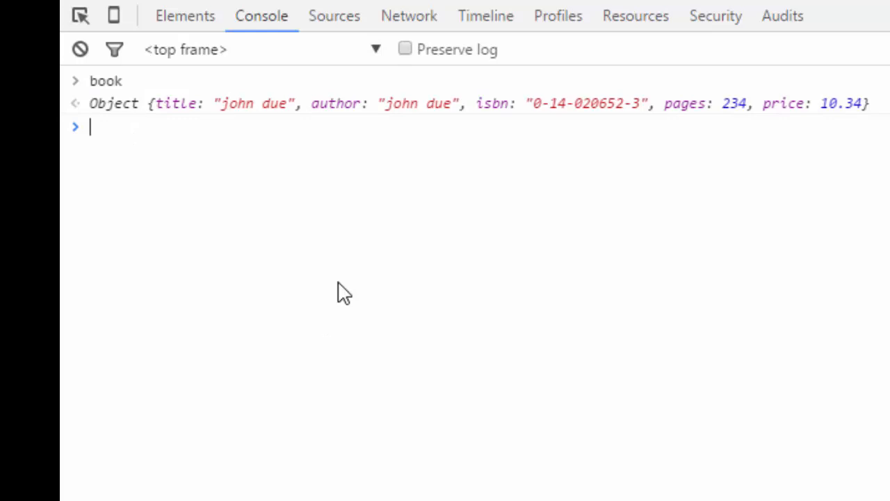
- Look up book['title'] in the console, returning "john due"
text(bo)
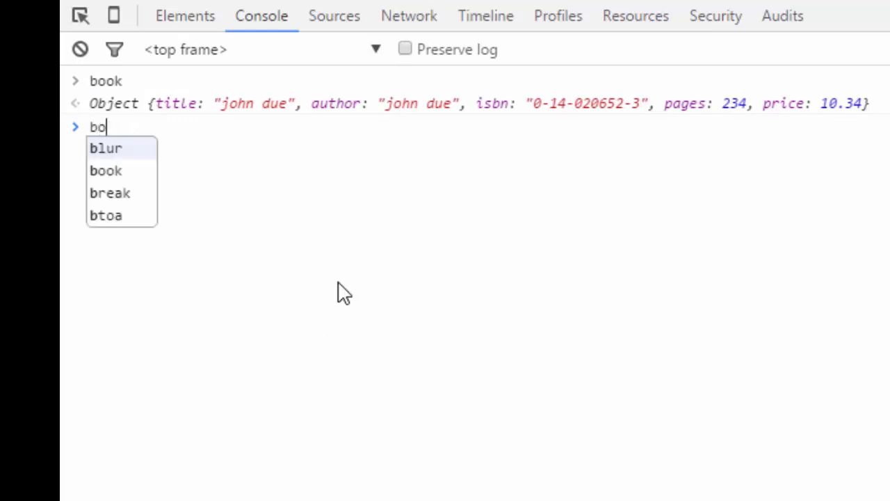
text(ok)
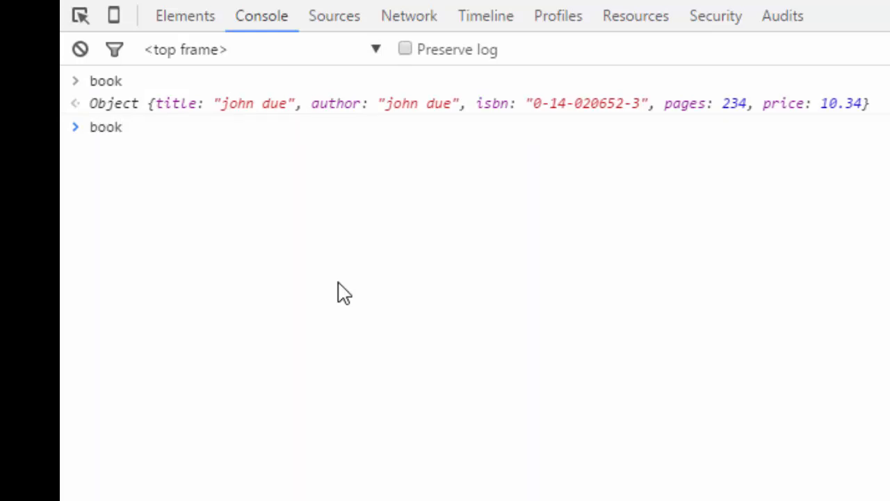
text([])
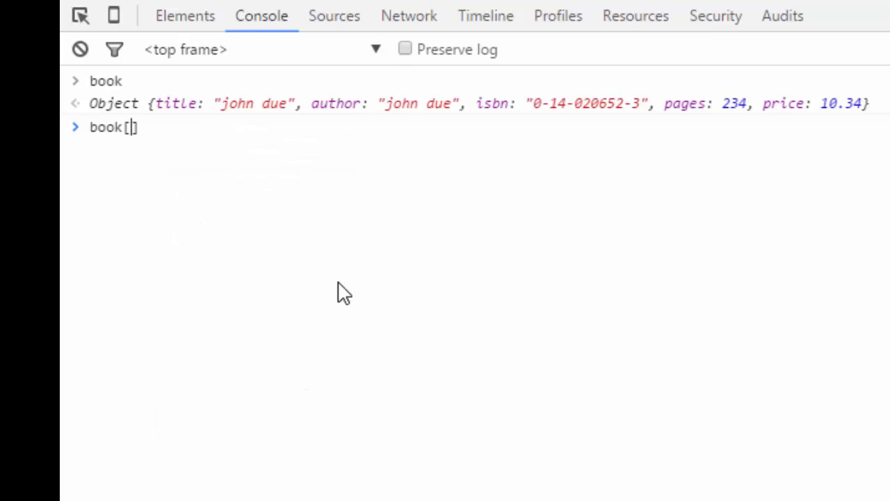
text(')
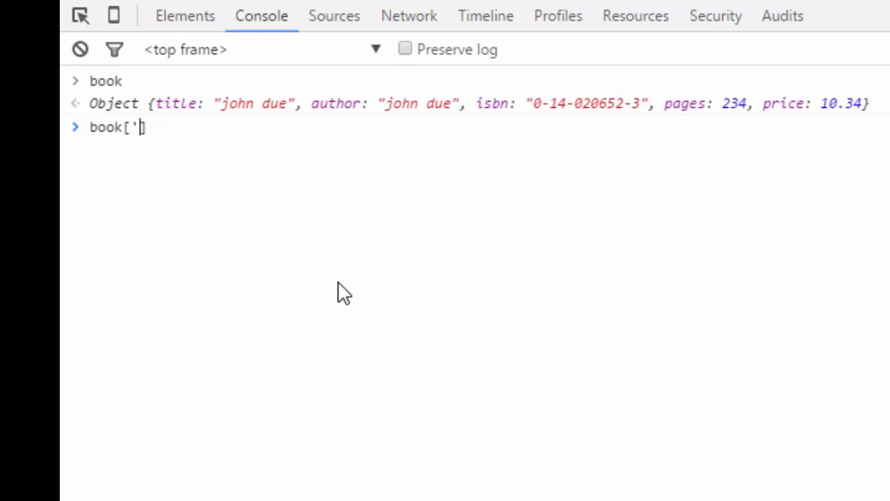
text(title)
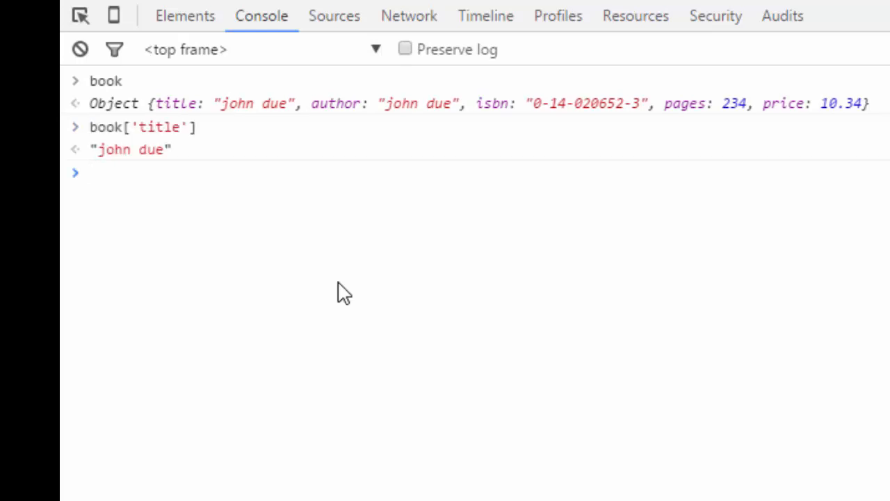
- Look up book['price'] in the console, returning 10.34
text(book['t)
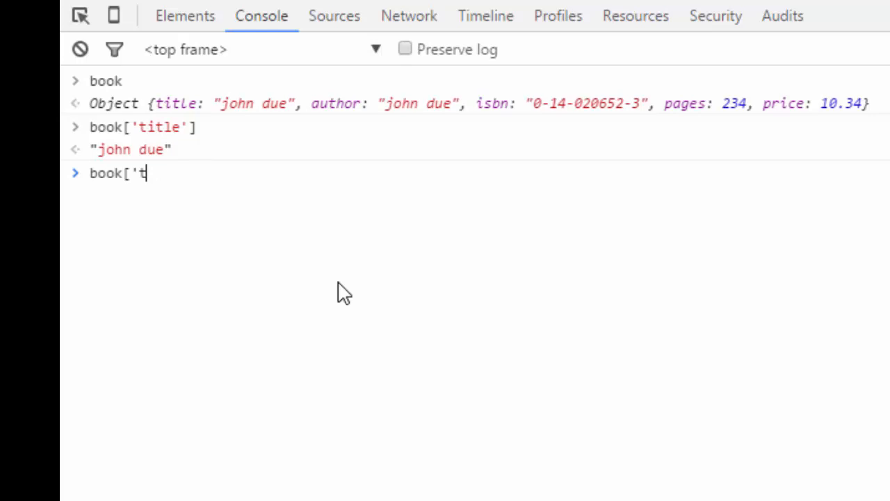
text(price)
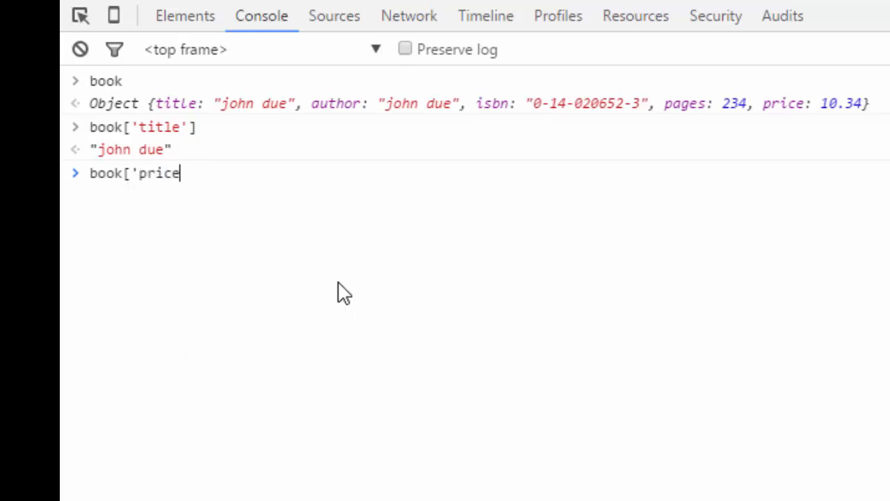
key(Enter)
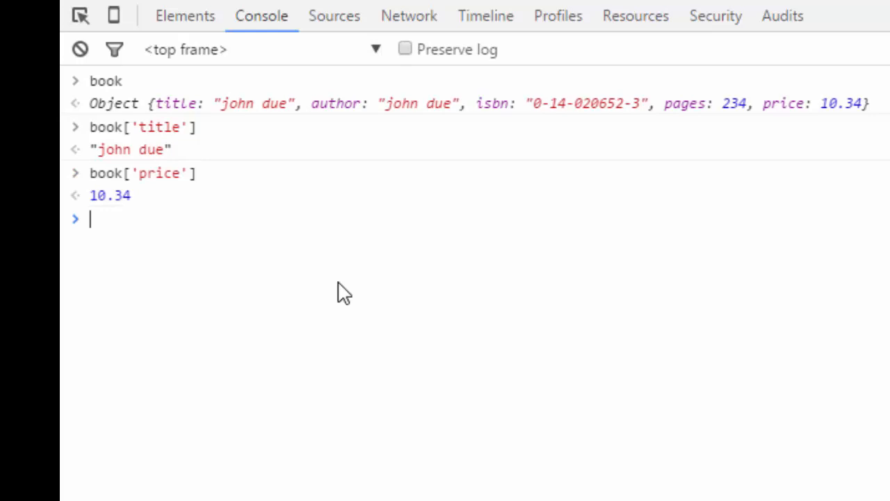
- Evaluate the misspelled book.isnb, which returns undefined
text(book.)
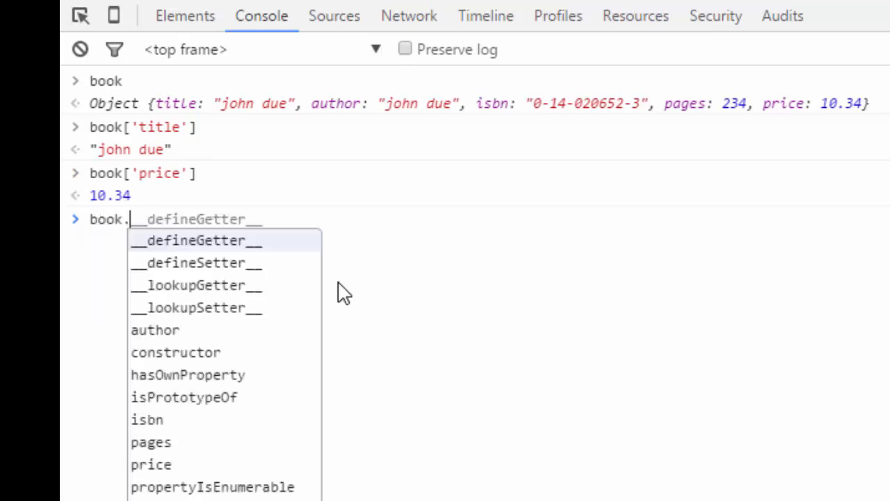
text(isnb)
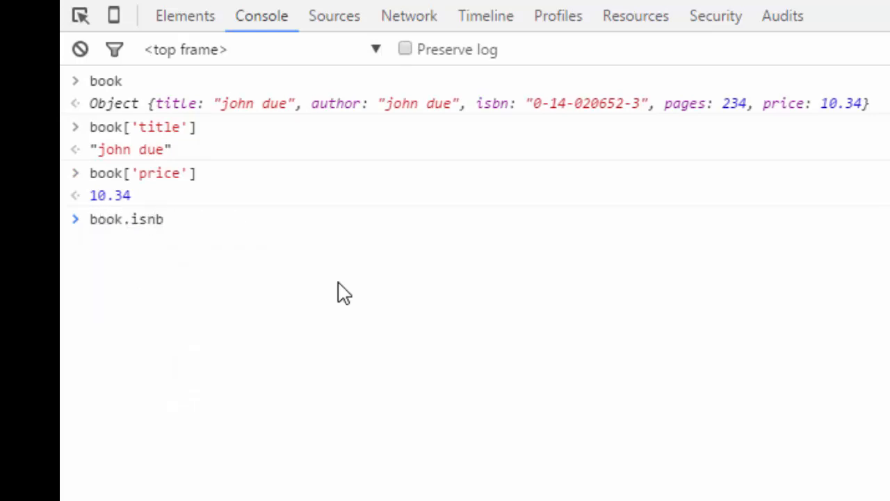
key(Enter)
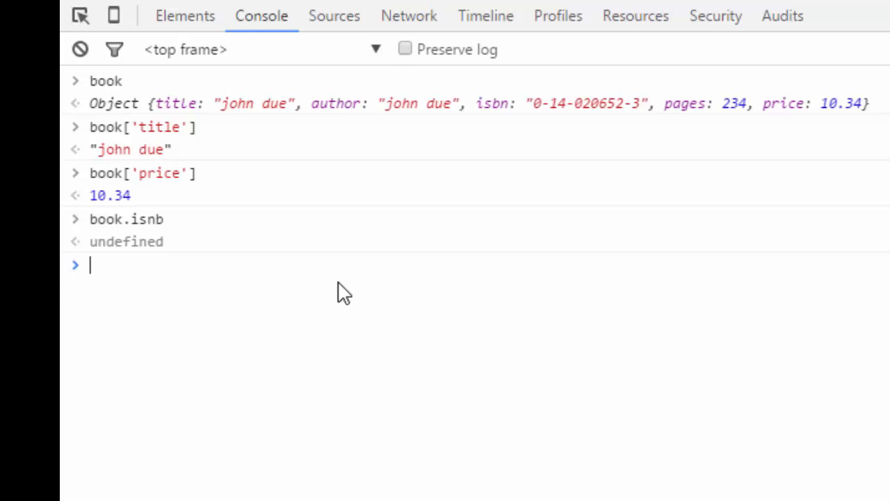
text(b)
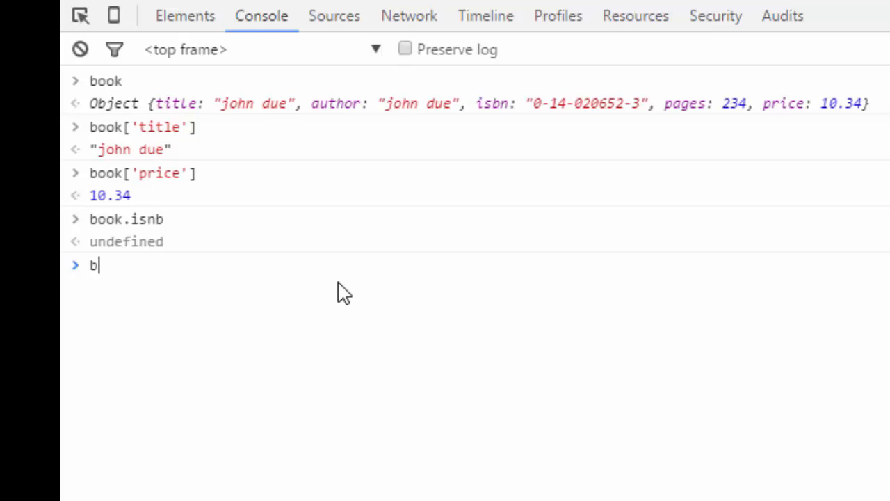
text(.is)
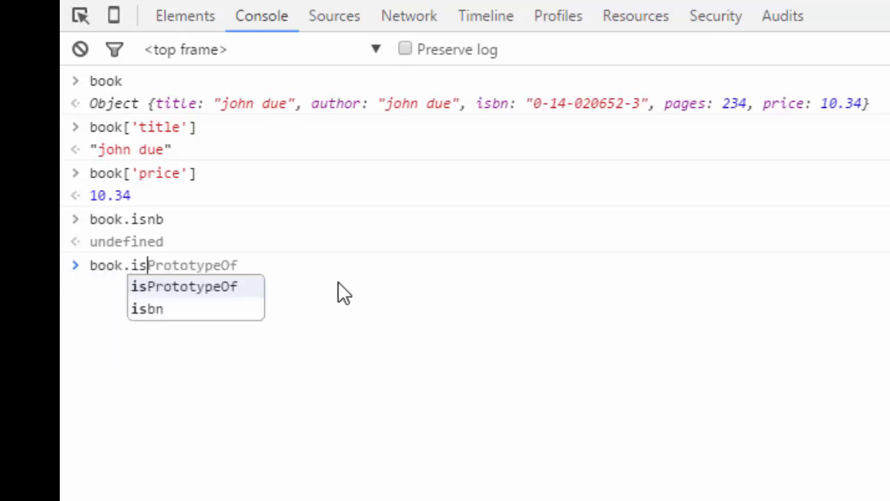
key(Enter)
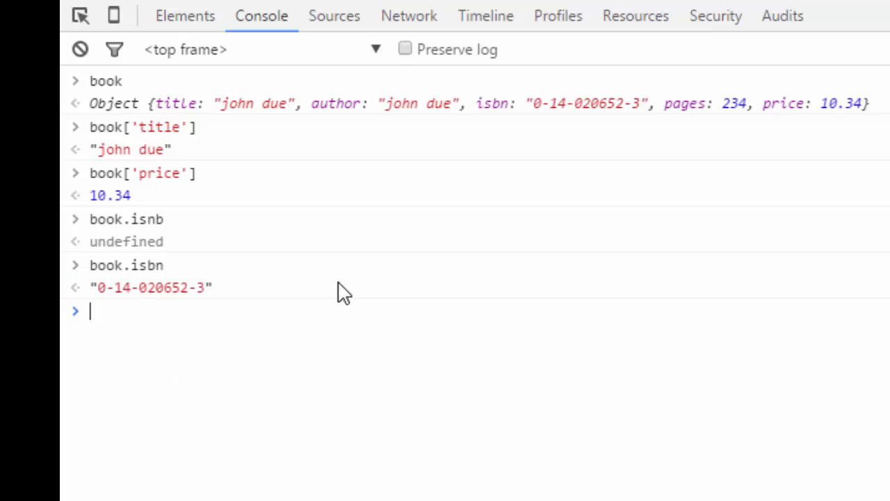
text(book.p)
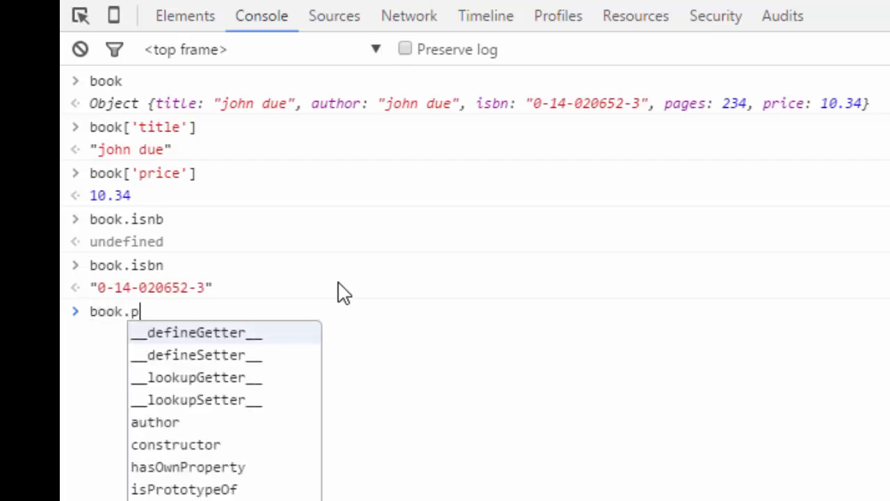
text(rice)
text(book[)
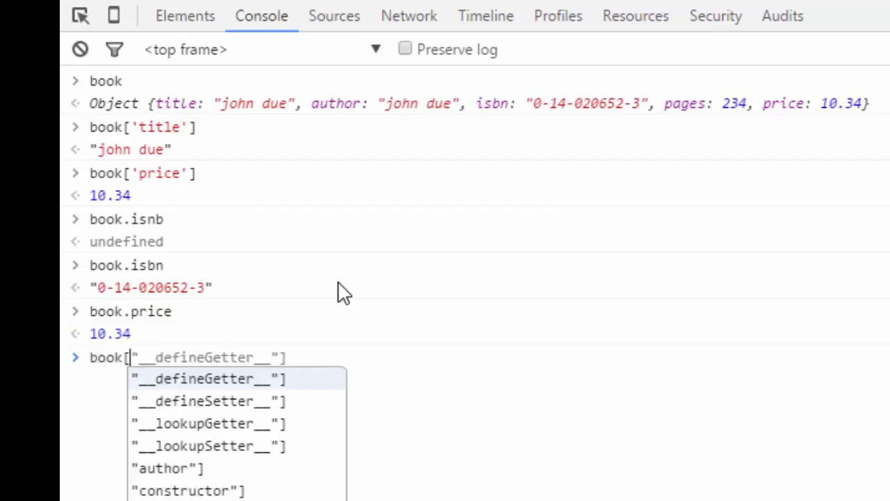
- Assign book['price'] = 23.45, then confirm book.price and book['price'] return 23.45
text(price'])
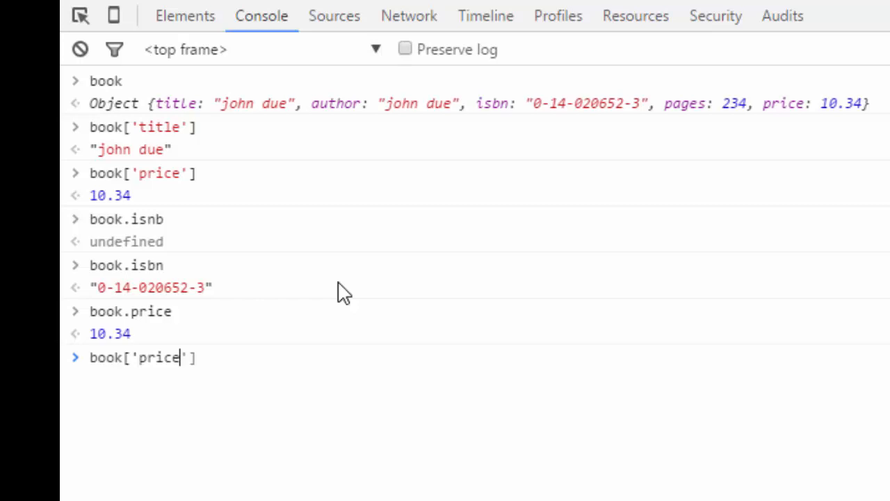
text(=)
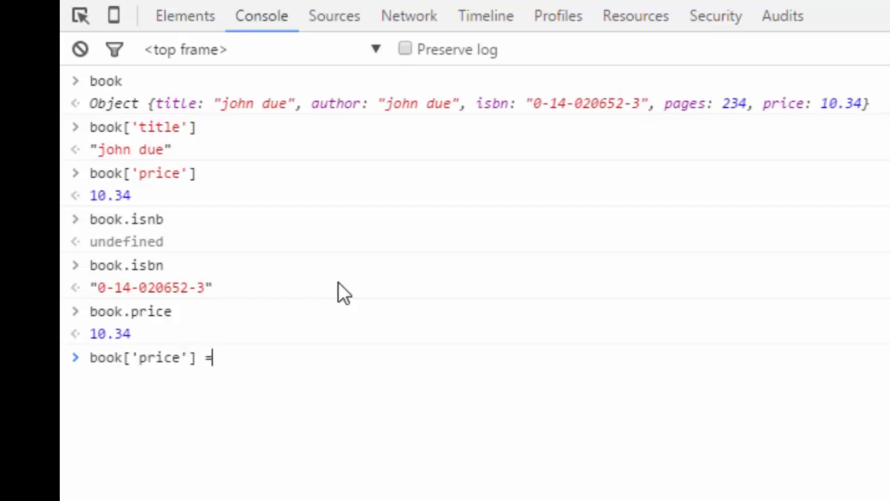
text(23.45;)
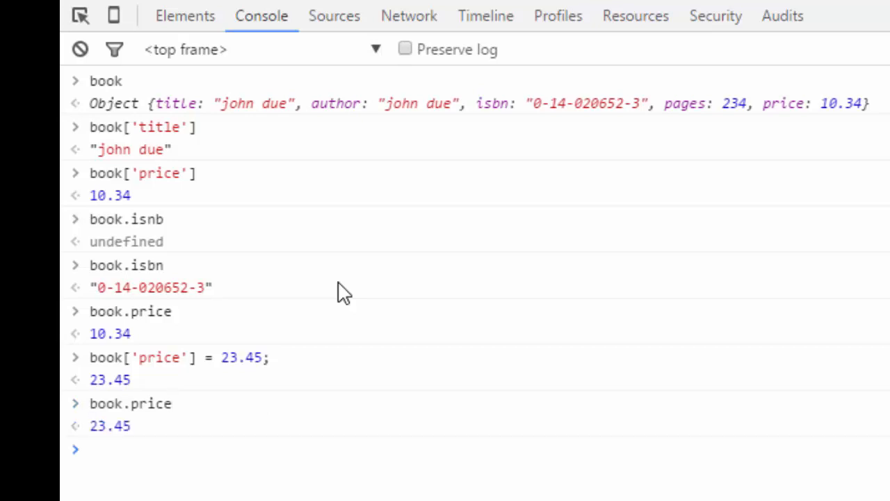
text(book)
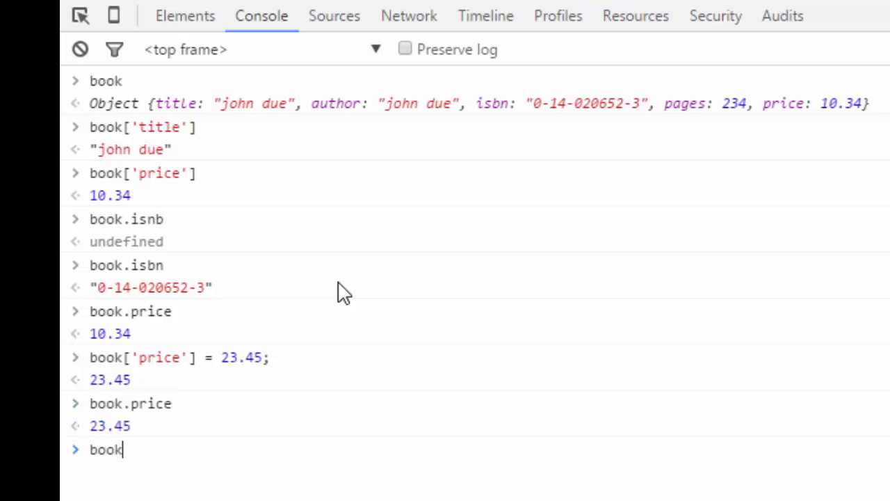
text(['price'])
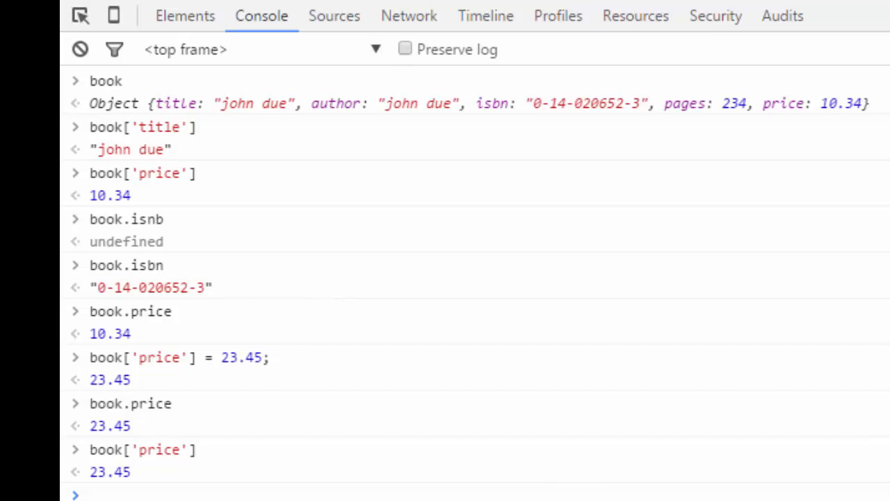
- Clear the console output and evaluate book.length, which returns undefined
click(79, 50)
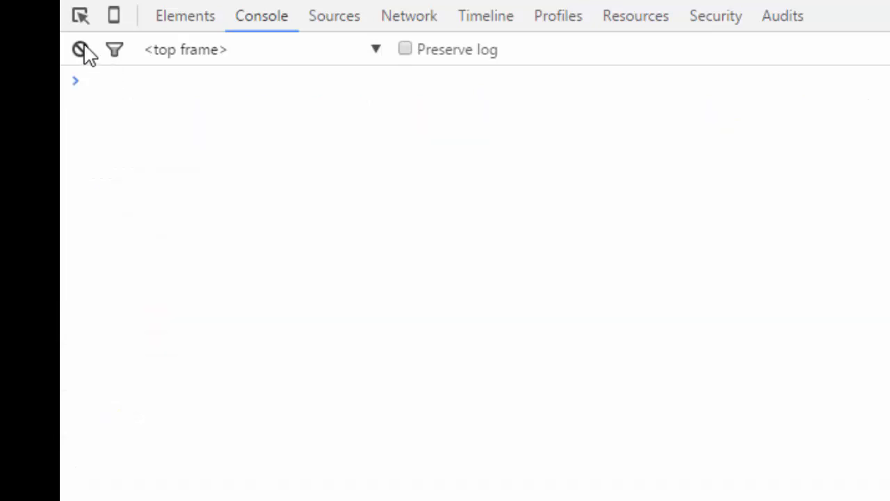
text(book)
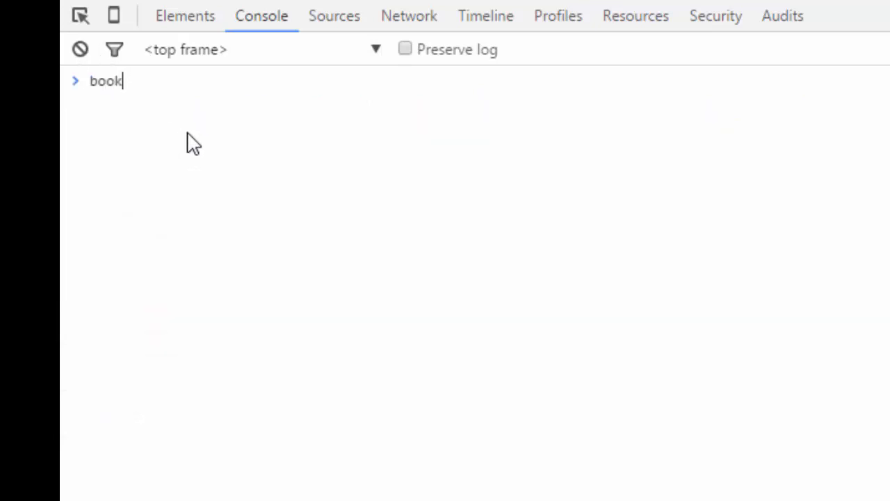
text(.)
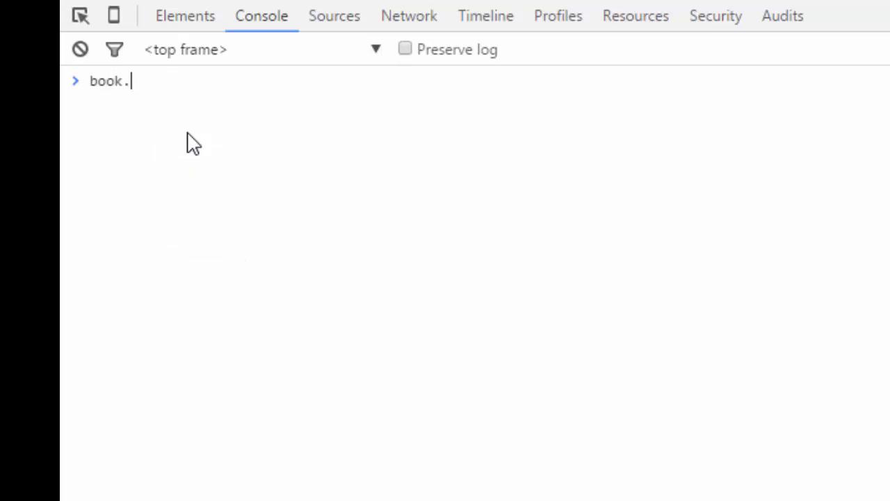
text(length)
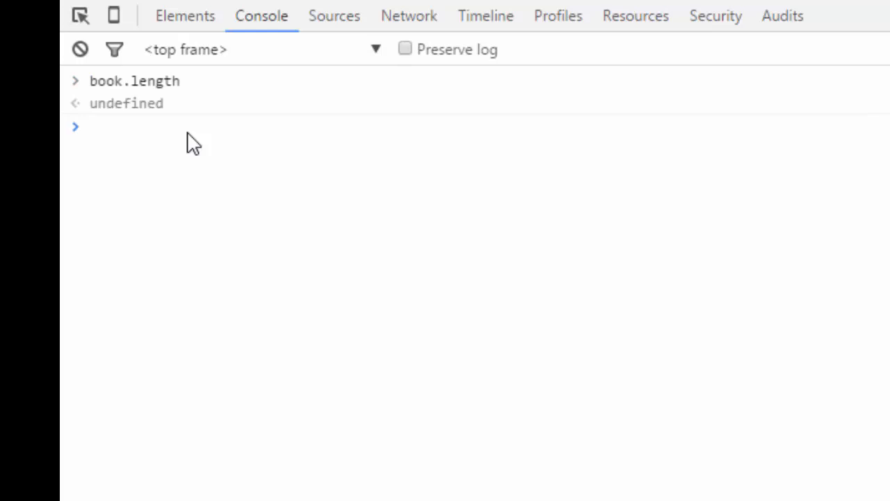
click(90, 126)
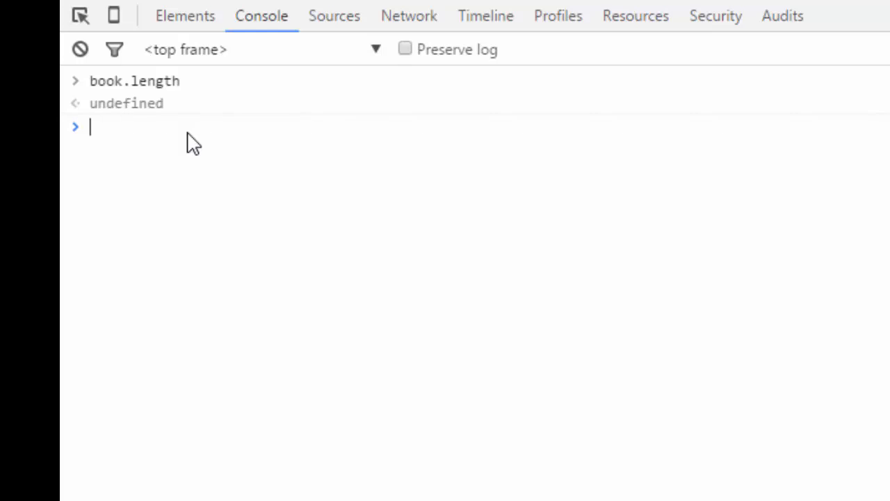